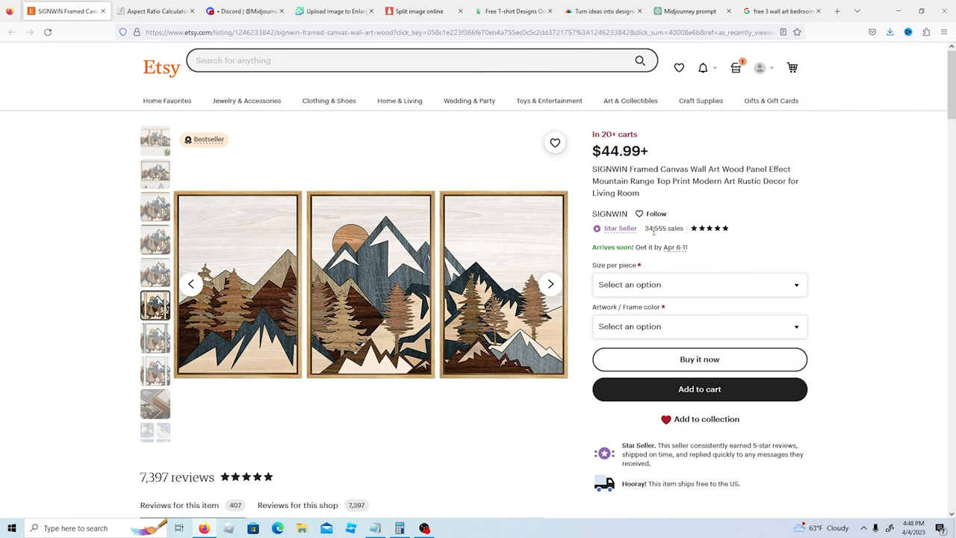
View the Etsy 3-piece mountain canvas listing and note 3:4 ratio and 18:24 in.
left_click(399, 528)
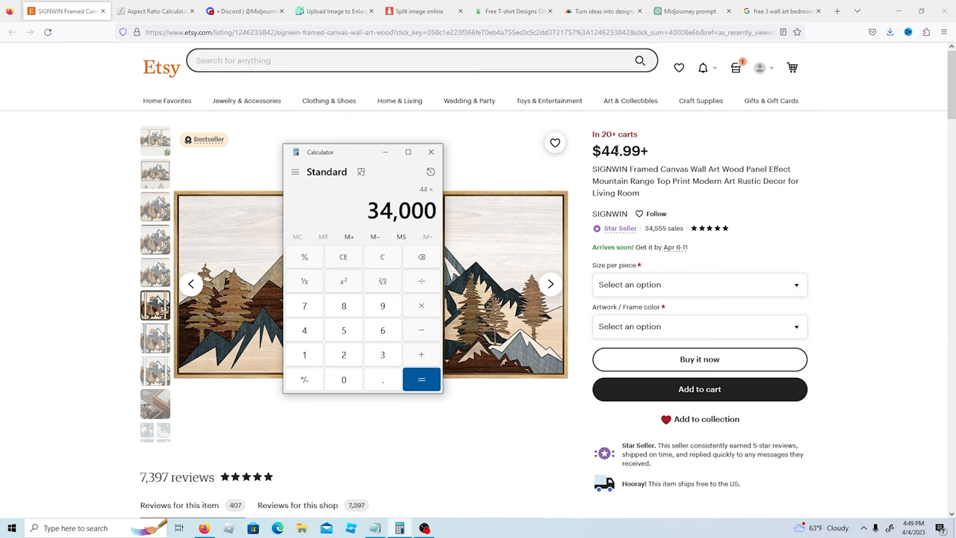
left_click(421, 379)
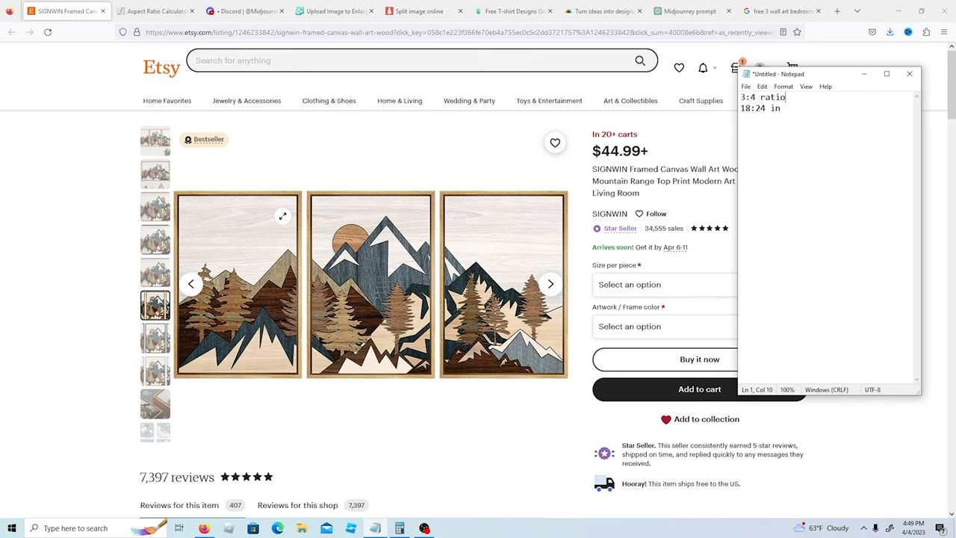
mouse_move(528, 319)
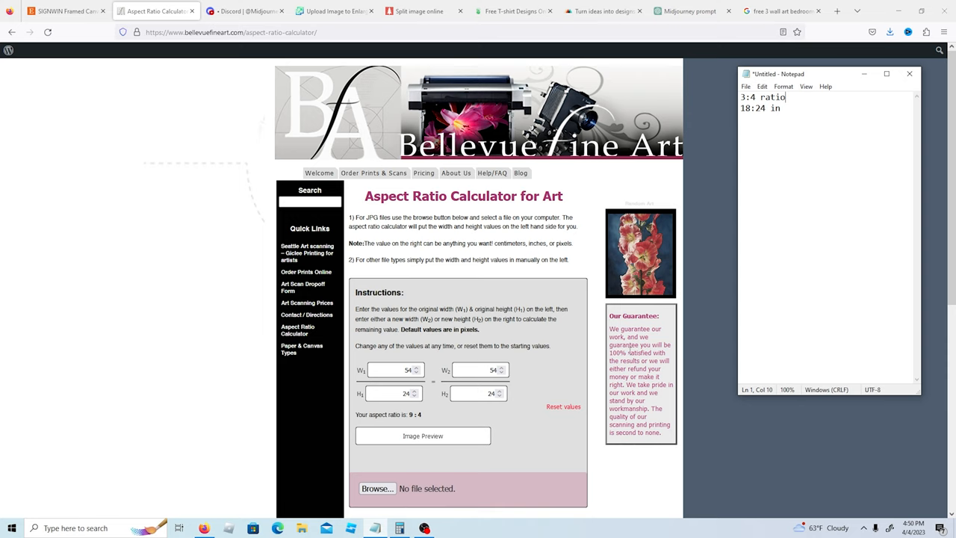
Note the 9:4 aspect ratio from 54 by 24 and switch to the Discord tab.
type("9:4")
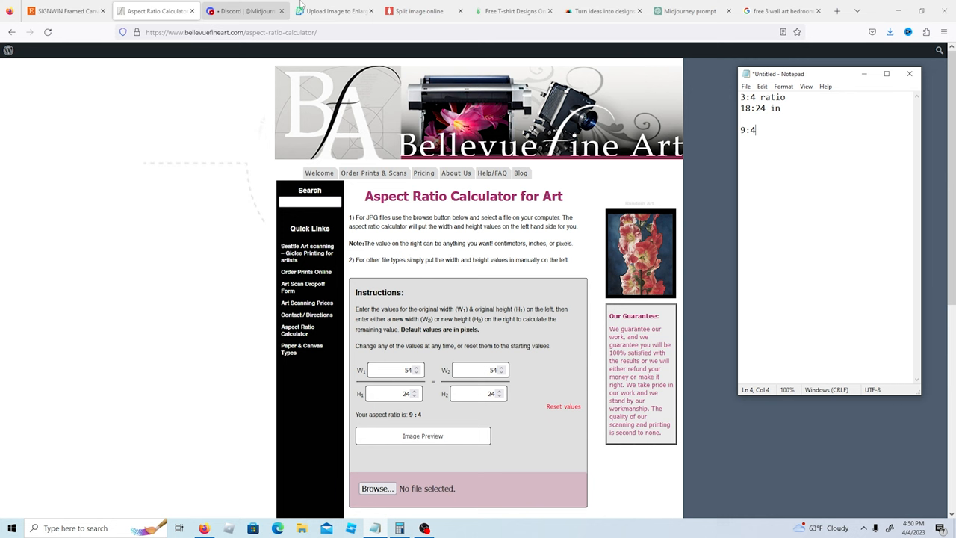
left_click(239, 11)
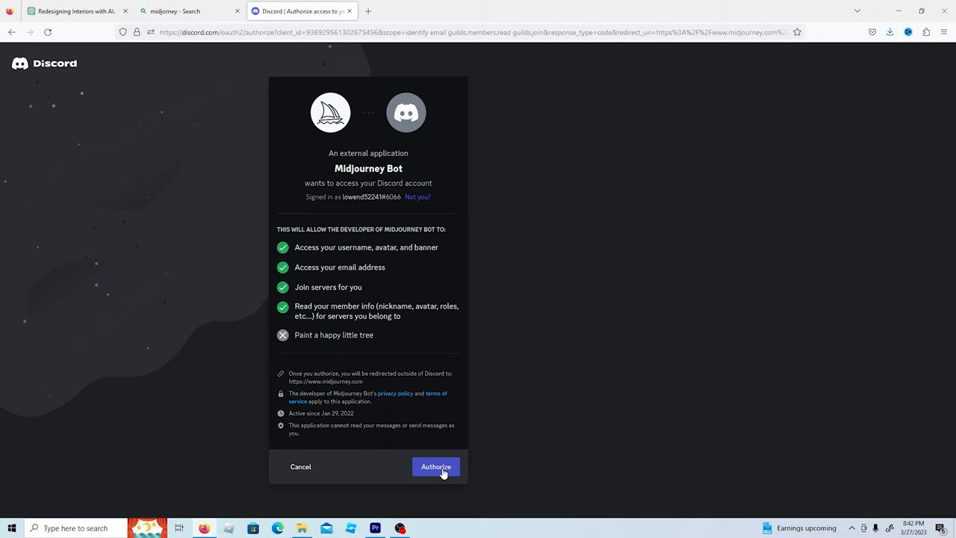
Authorize the Midjourney Bot to access the account.
left_click(436, 465)
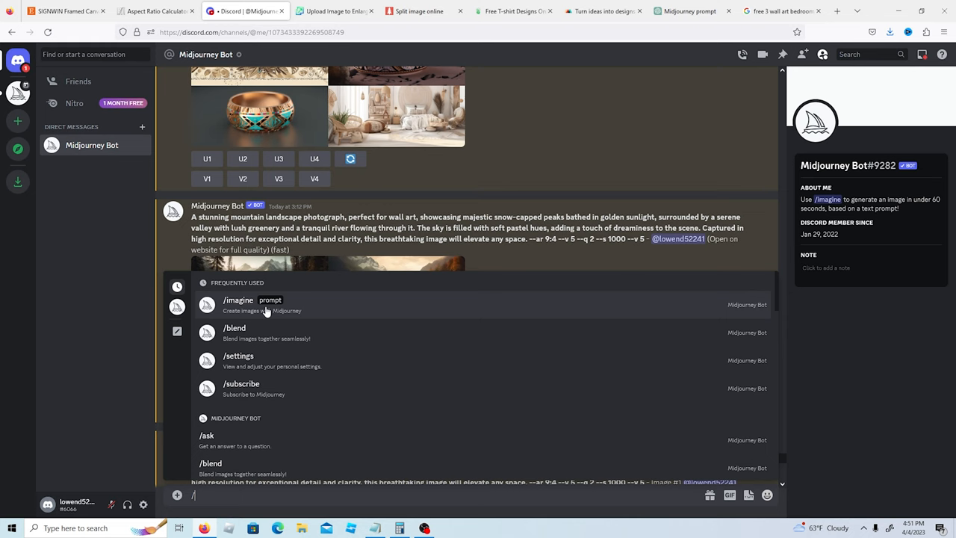
Choose /imagine and reach the U1 upscale of the 9:4 mountain landscape grid.
left_click(239, 304)
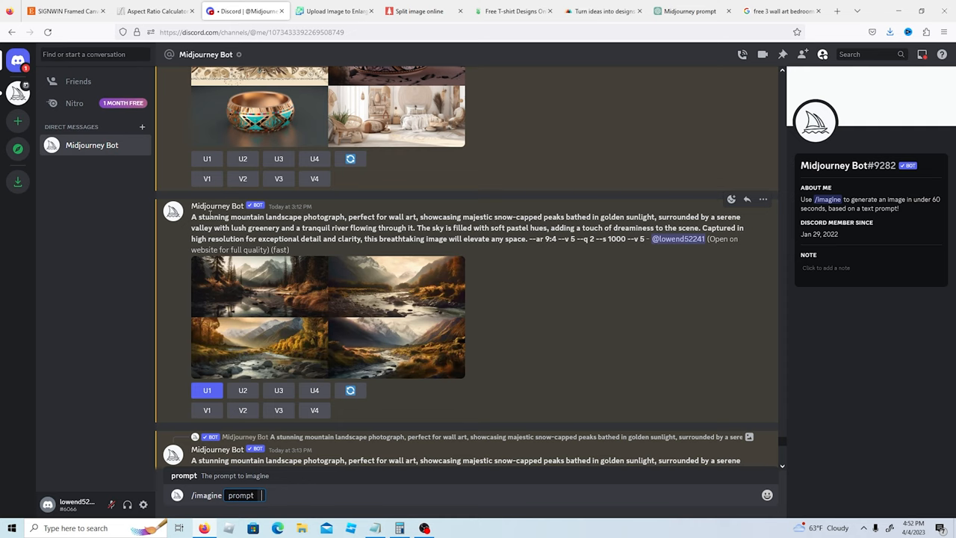
mouse_move(275, 286)
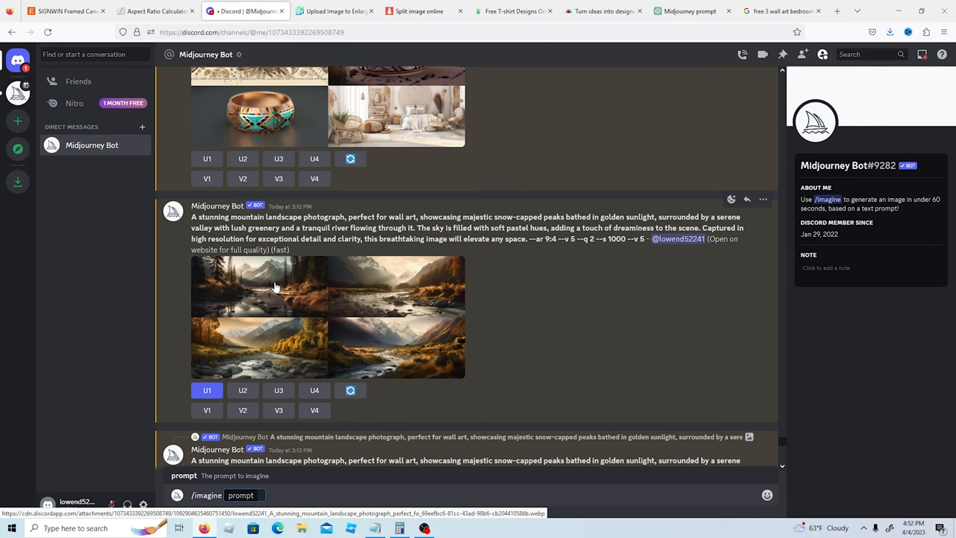
scroll("down", 3)
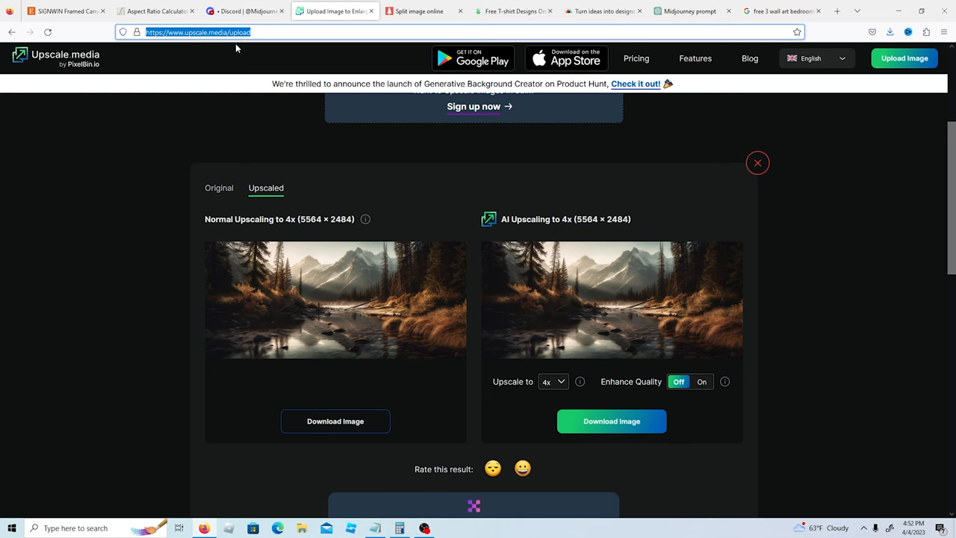
Return to the Etsy three-panel mountain canvas listing tab.
left_click(65, 10)
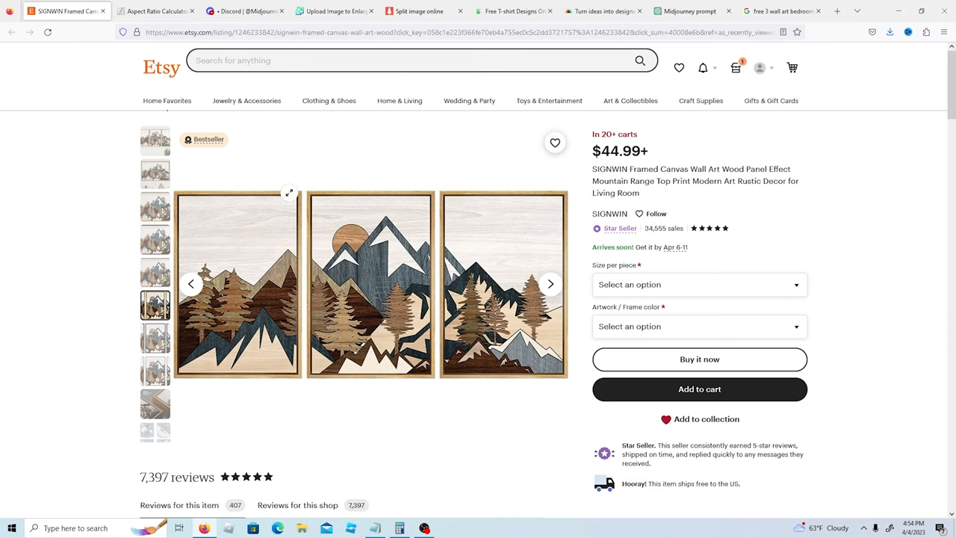
Recheck the 9:4 result in the aspect ratio calculator, then return to the Midjourney chat.
left_click(153, 12)
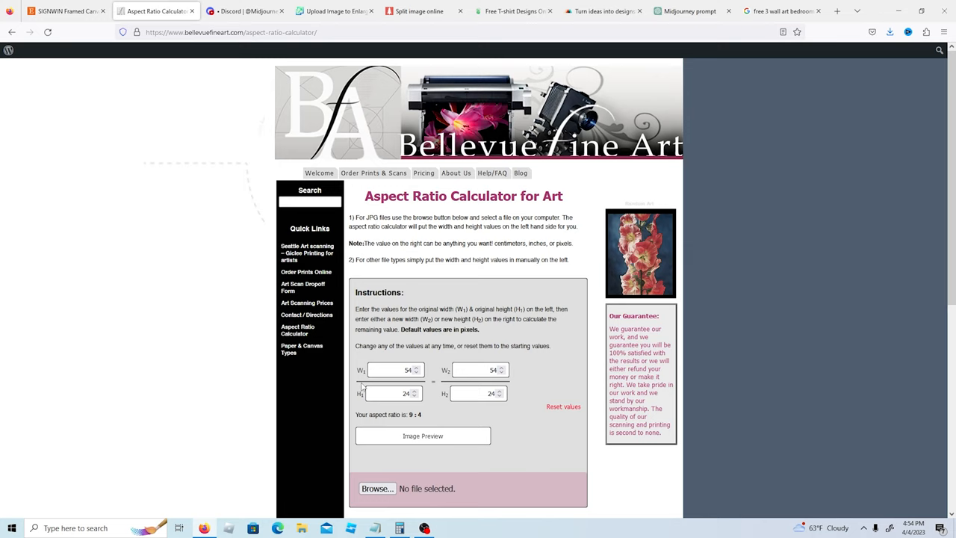
left_click(239, 10)
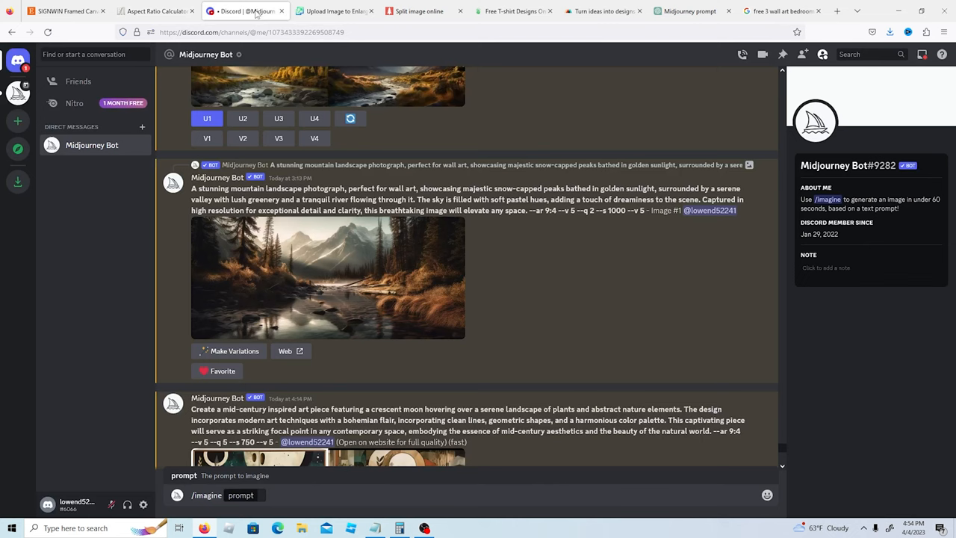
mouse_move(511, 157)
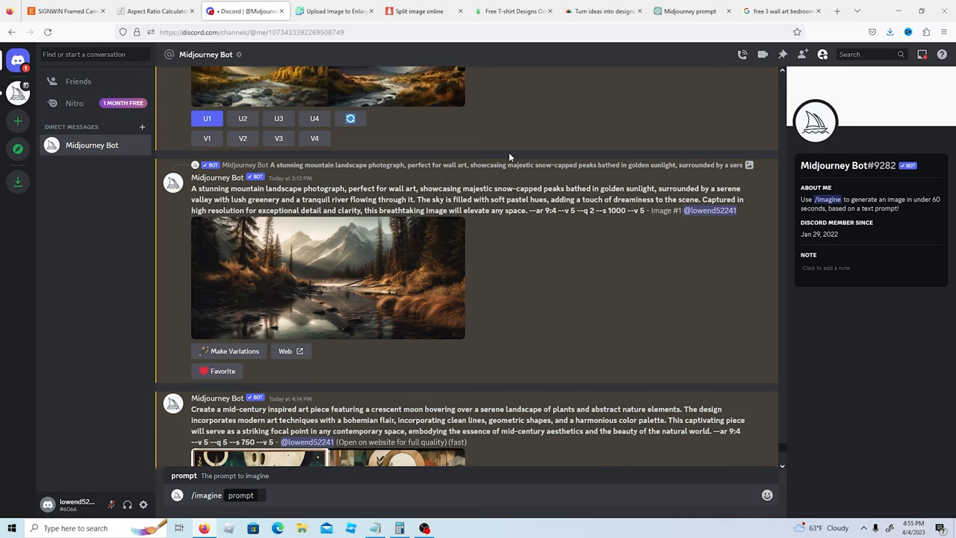
Load the upscaled mountain landscape into PineTools Split Image for a 3-piece horizontal split.
left_click(421, 10)
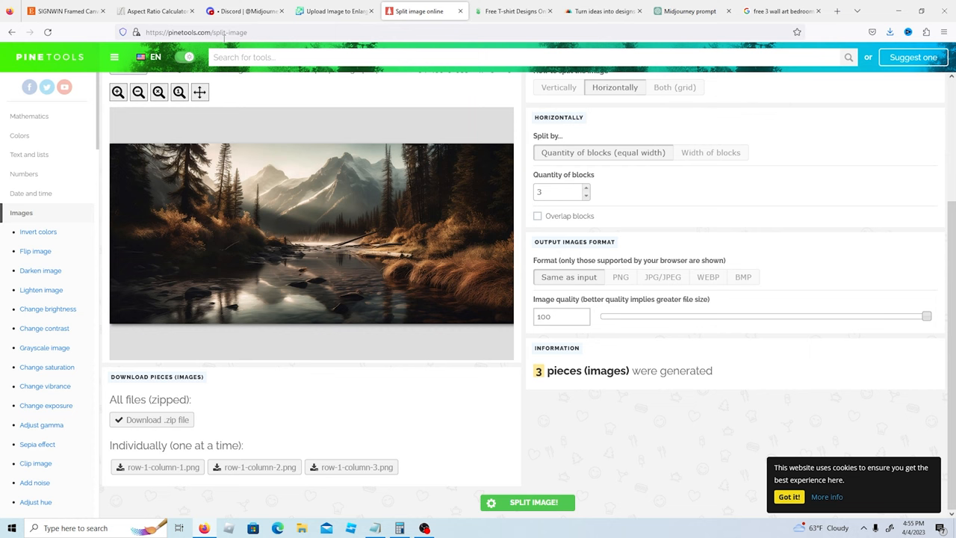
mouse_move(251, 230)
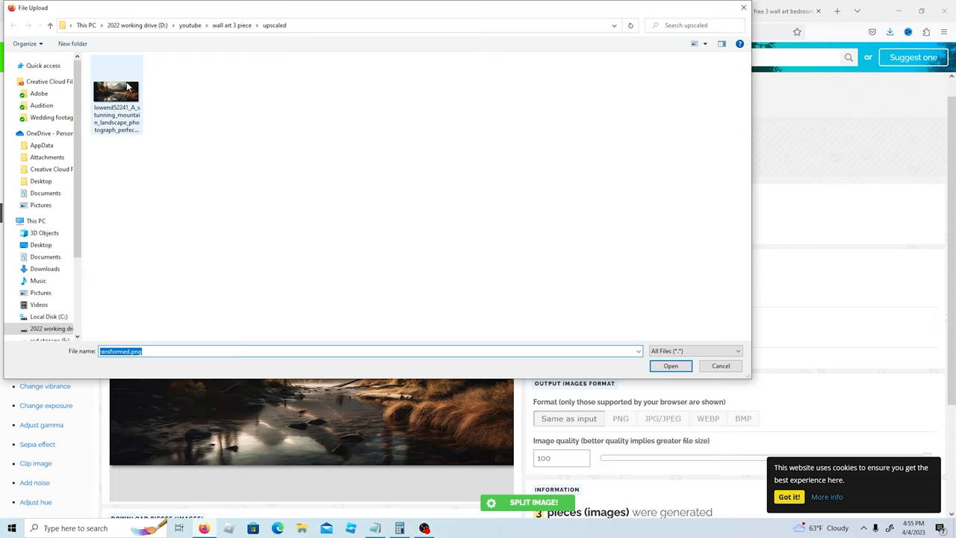
left_click(669, 365)
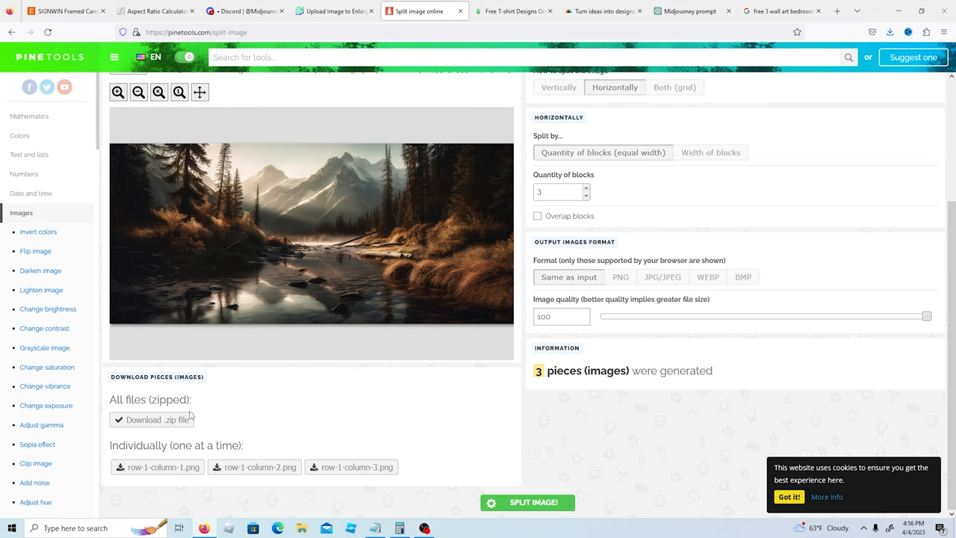
mouse_move(236, 391)
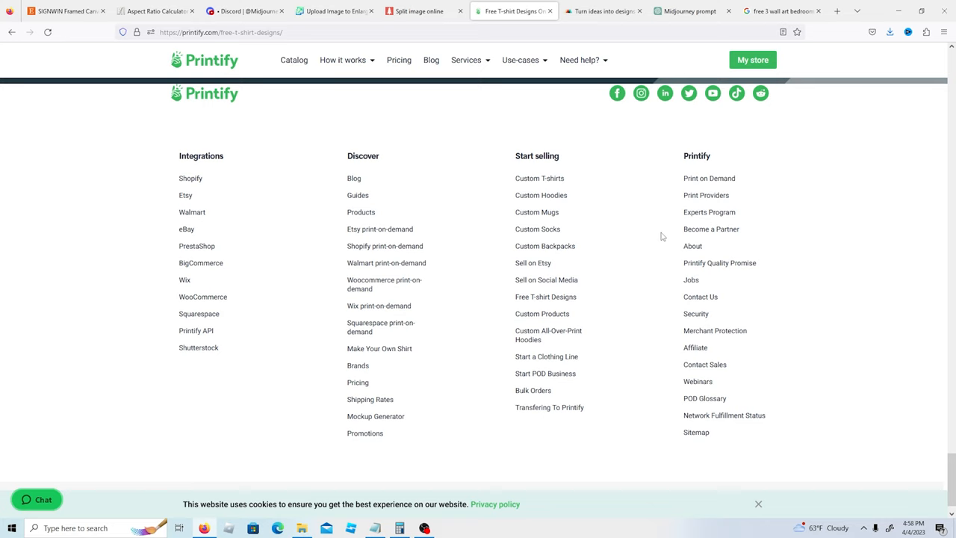
Scroll the Printify Free T-Shirt Designs page back to its top.
scroll("up", 3)
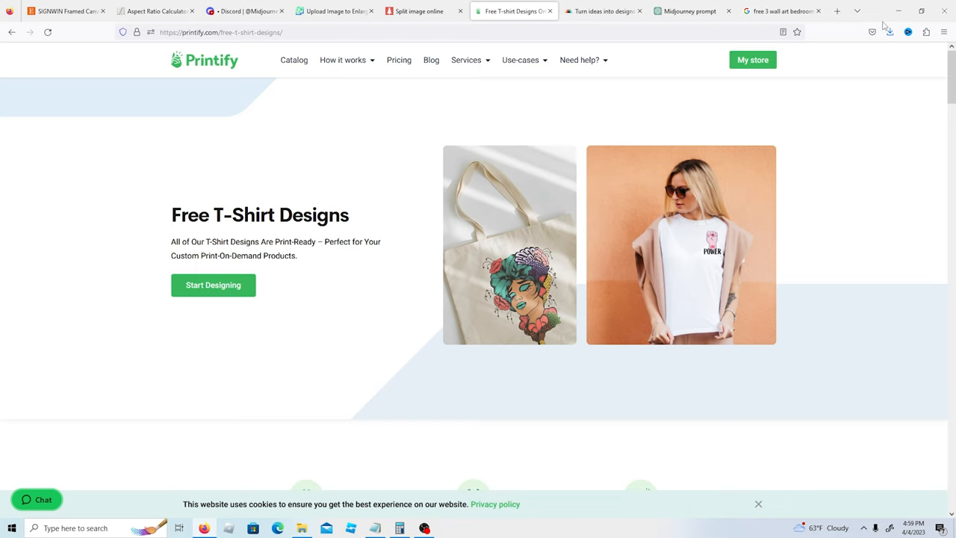
mouse_move(669, 94)
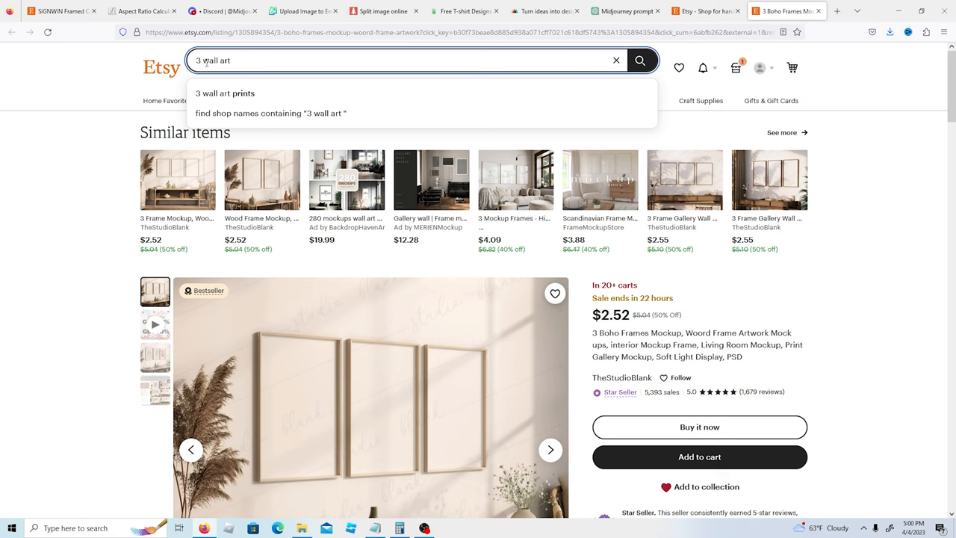
Search Etsy for '3 wall art mock up', browse results, then move to the Placeit mockup tab.
type(" mock up")
key("Return")
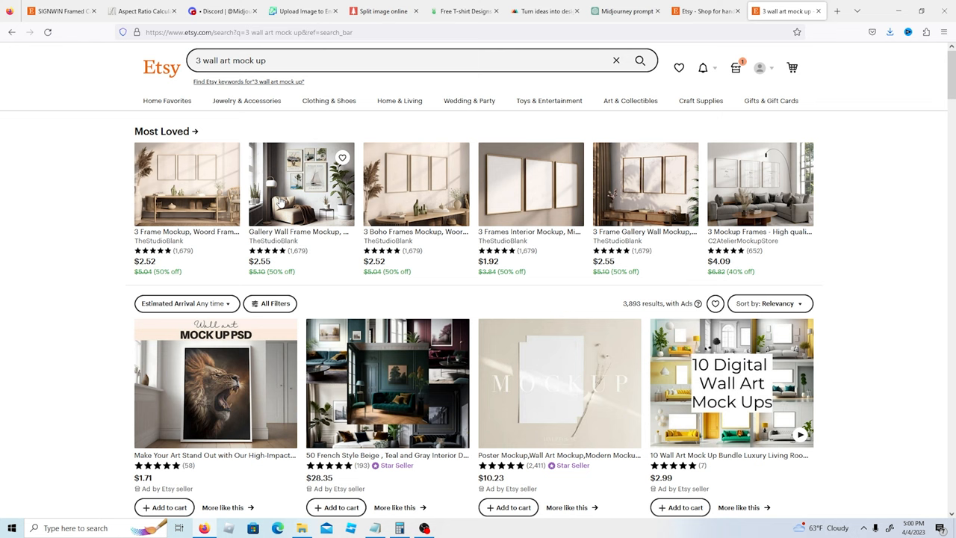
scroll("down", 3)
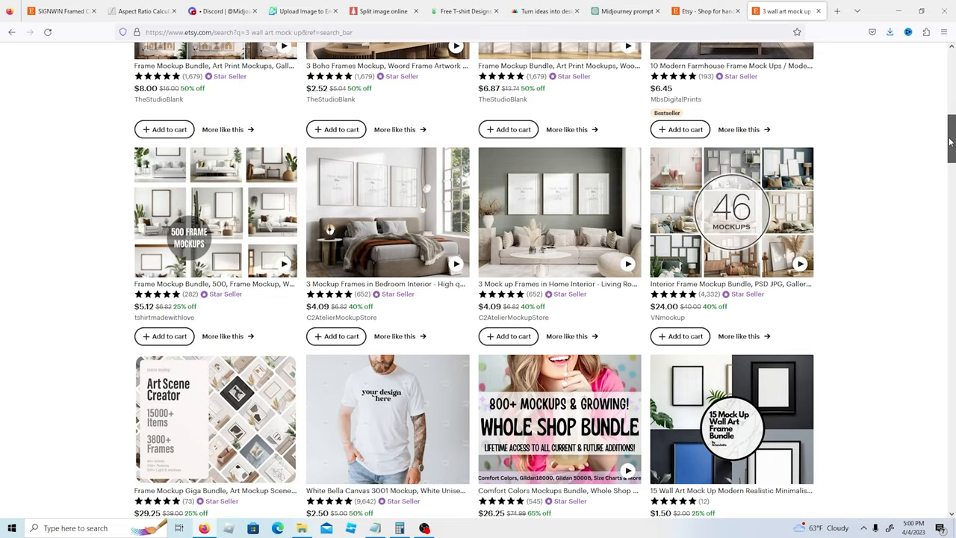
left_click(779, 10)
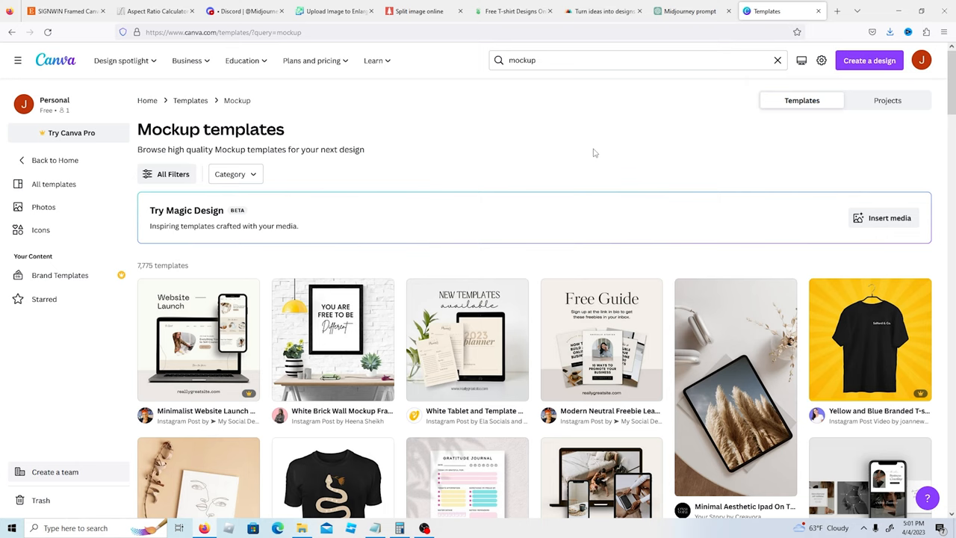
left_click(776, 10)
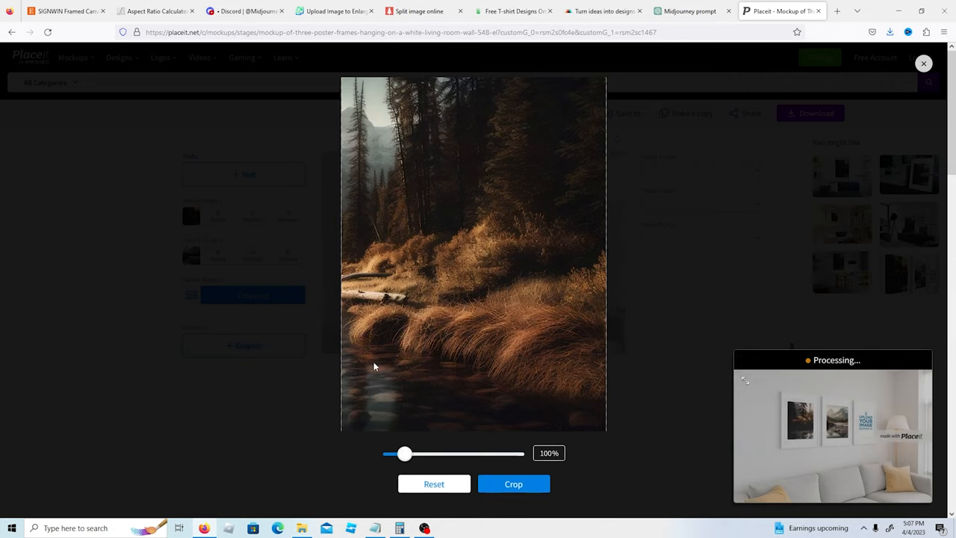
Crop the mountain panel into the Placeit three-poster mockup and return to Etsy.
left_click(513, 484)
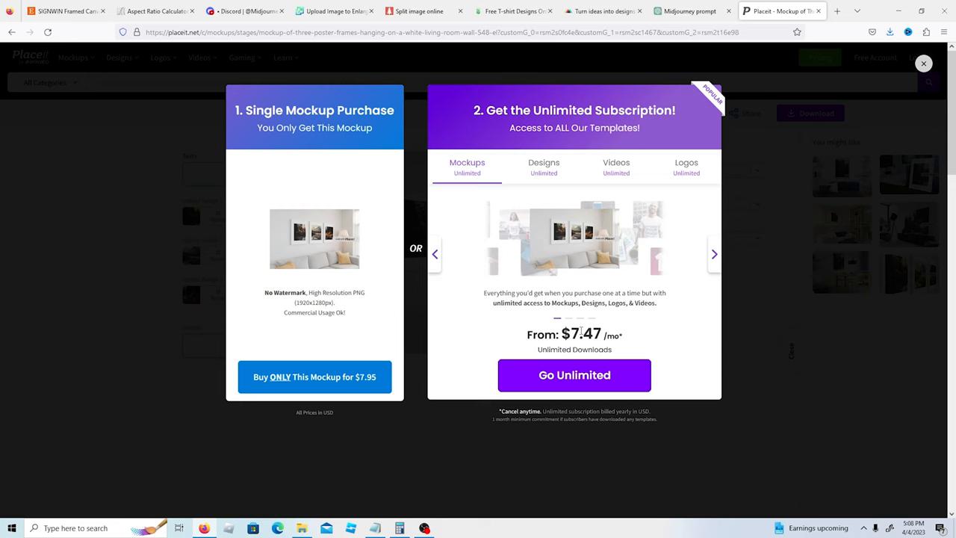
left_click(63, 11)
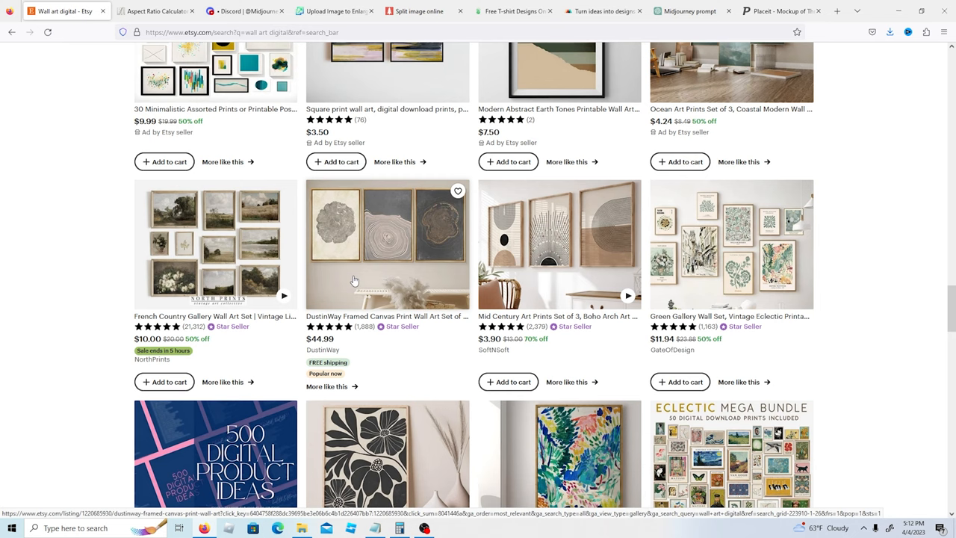
Open the Etsy Boho Print Bundle listing and place the calculator showing 2300 × 5 = 11,500 beside it.
scroll("down", 3)
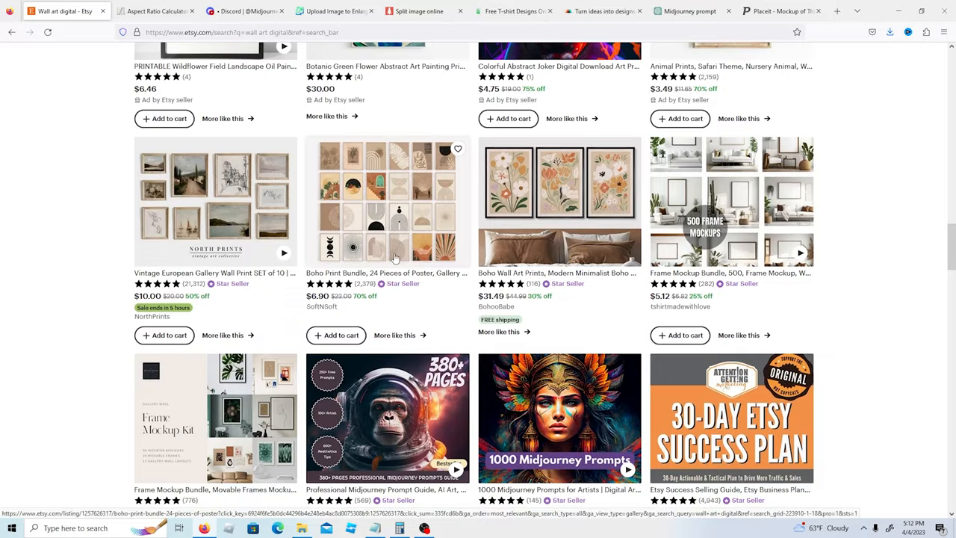
left_click(387, 201)
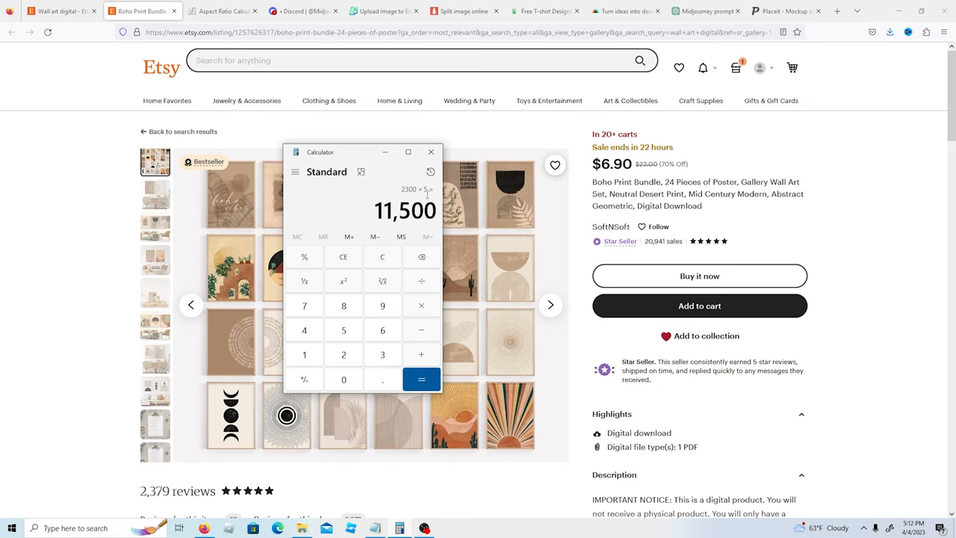
left_click_drag(362, 152, 436, 215)
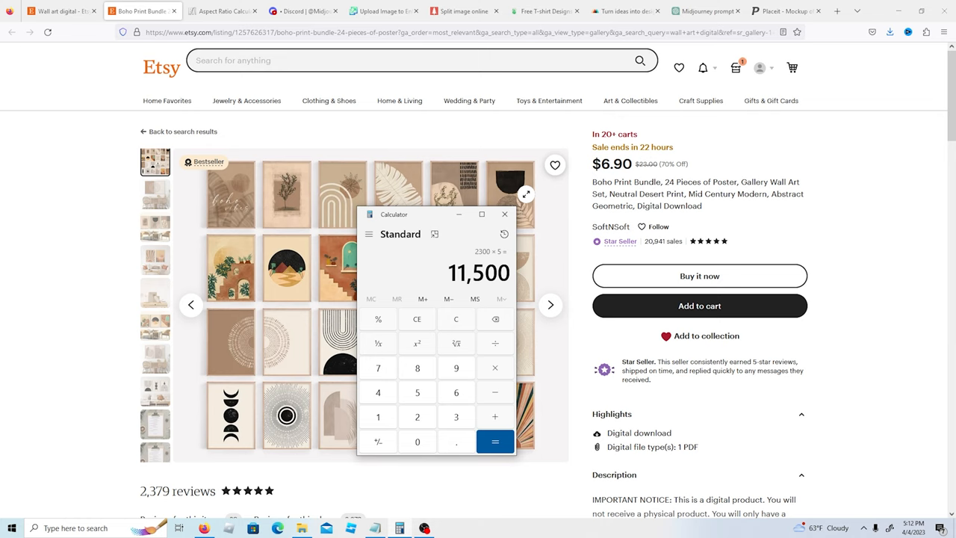